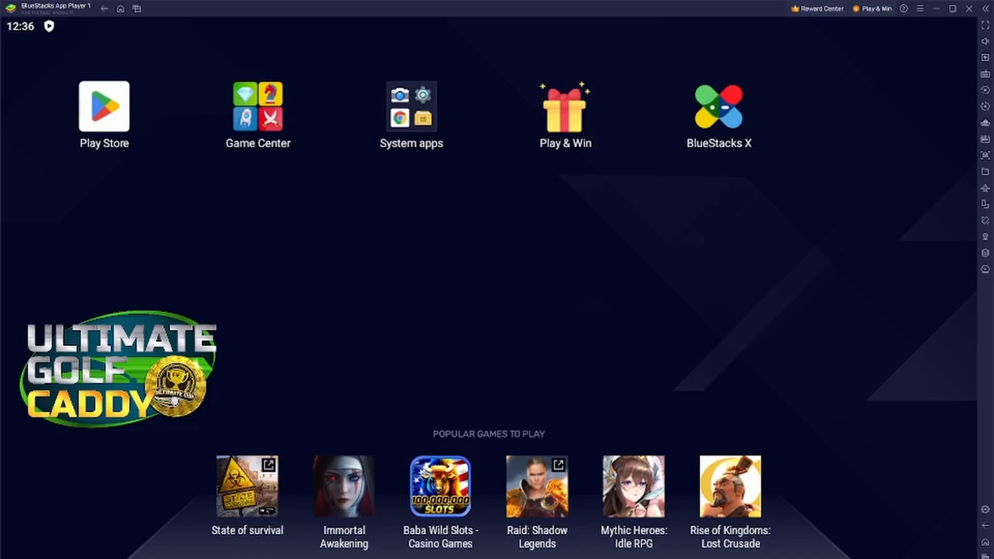
mouse_move(424, 277)
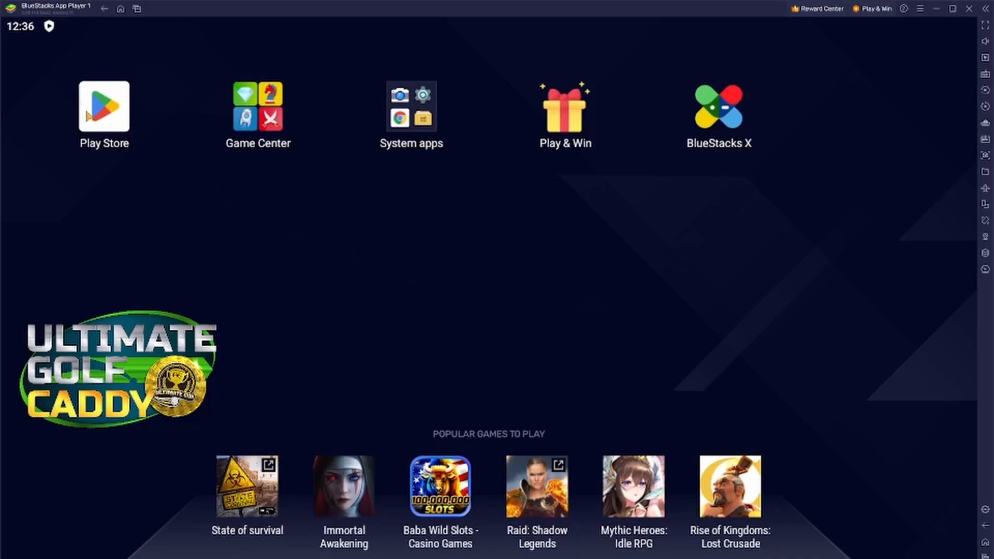
Sign in to Google Play, agree to the terms, switch off Drive backup and accept the services settings
click(103, 105)
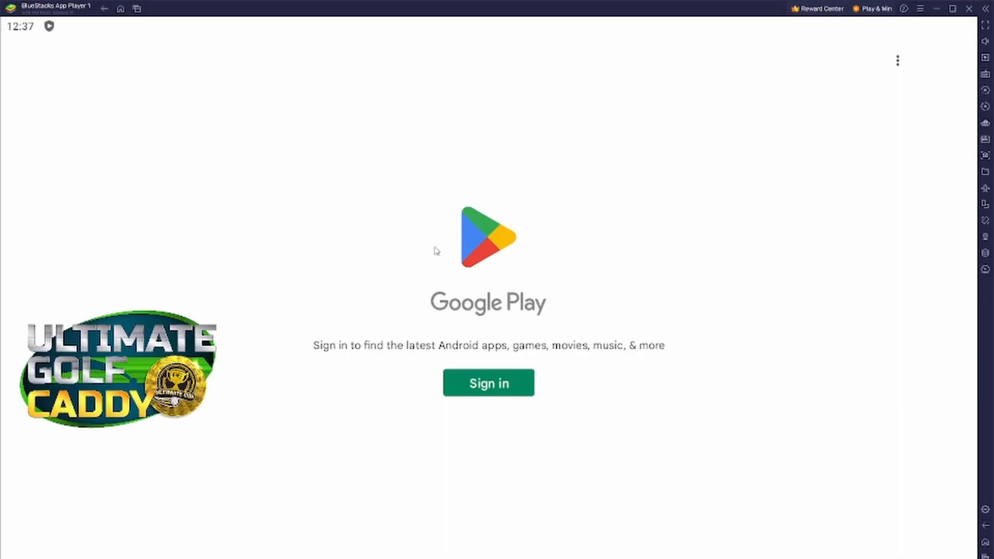
mouse_move(715, 298)
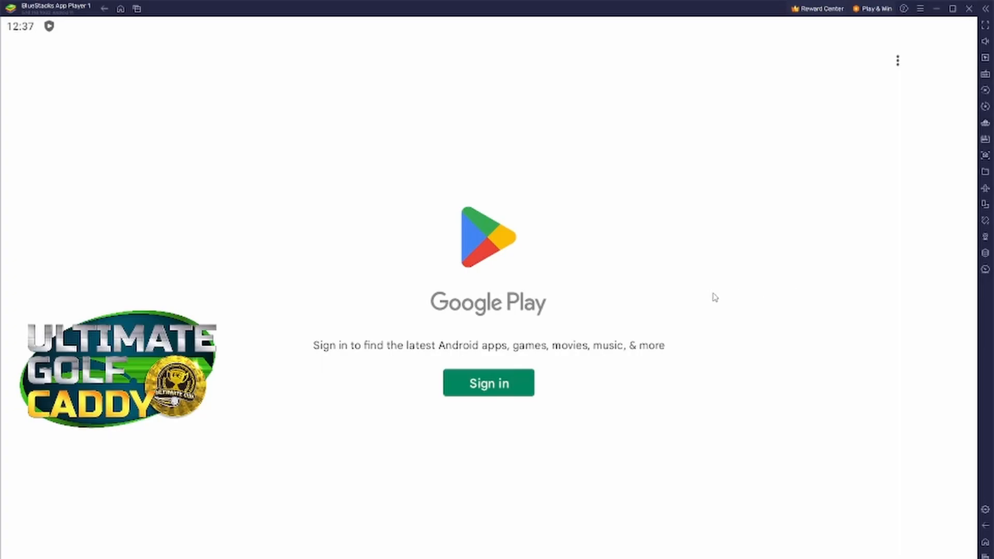
mouse_move(714, 298)
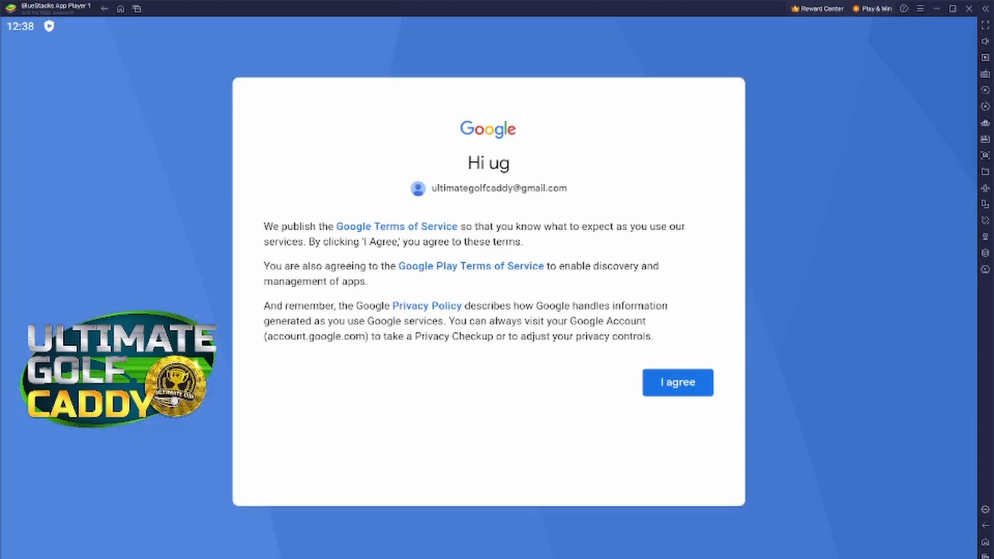
click(677, 382)
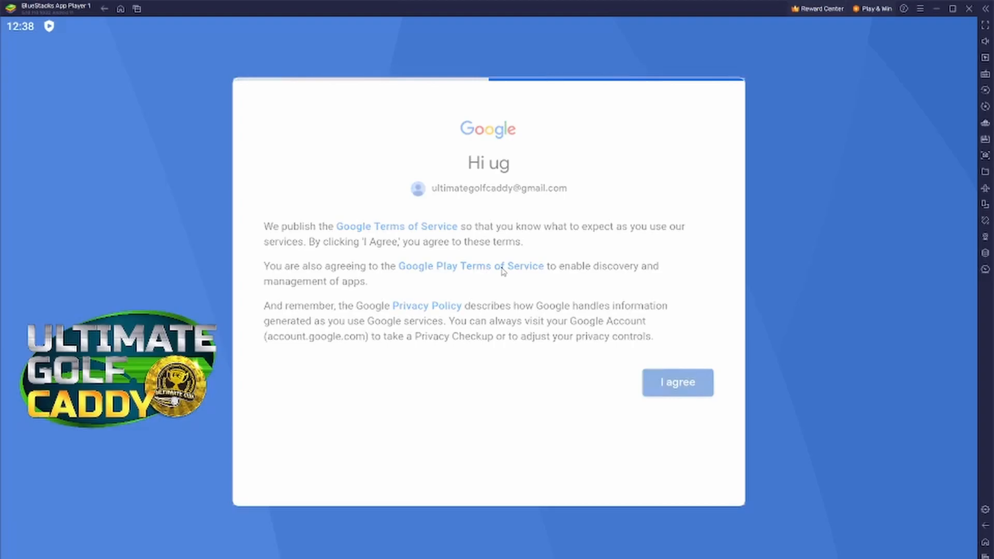
click(678, 382)
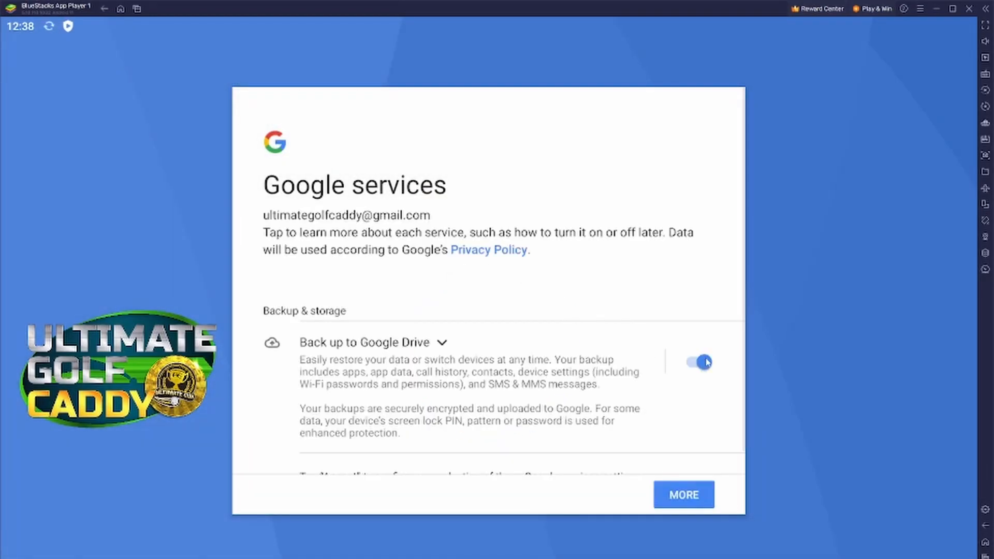
click(694, 363)
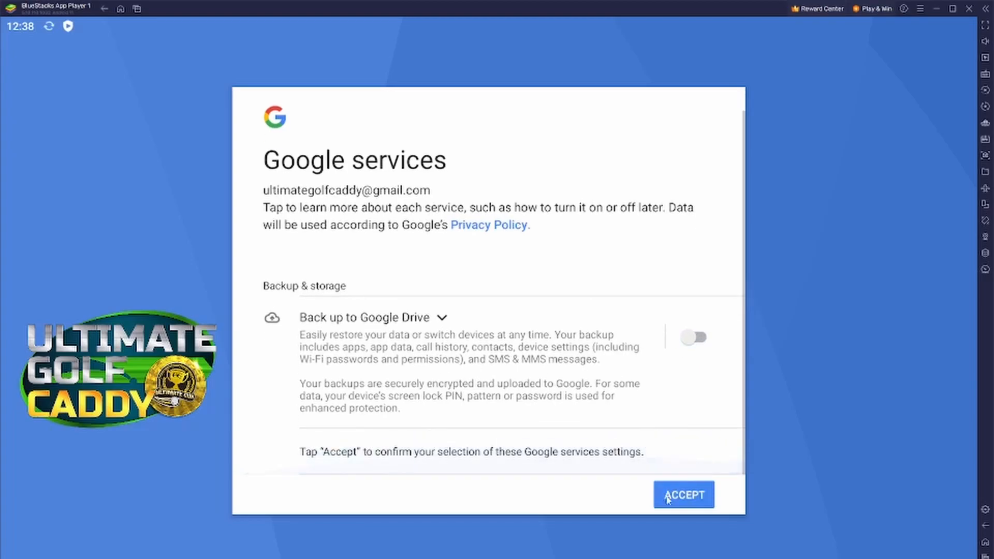
click(684, 495)
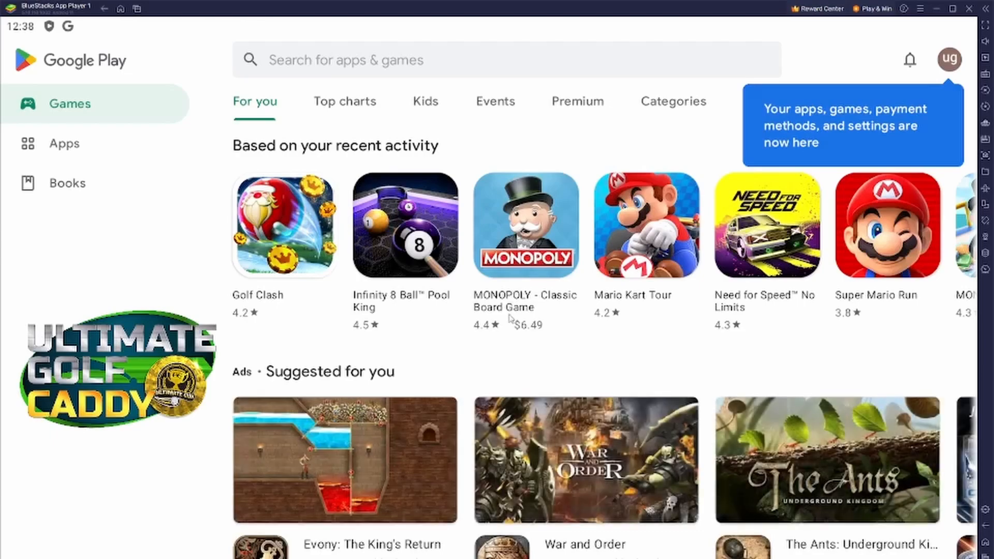
Search Play Store for 'caddy for ug' and install Caddy for Ultimate Golf
click(508, 60)
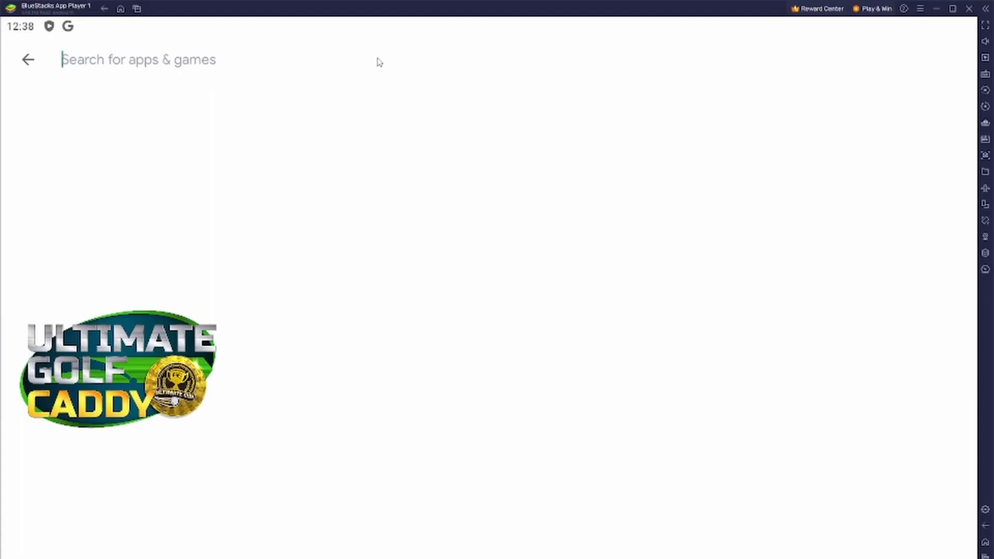
text(caddy for)
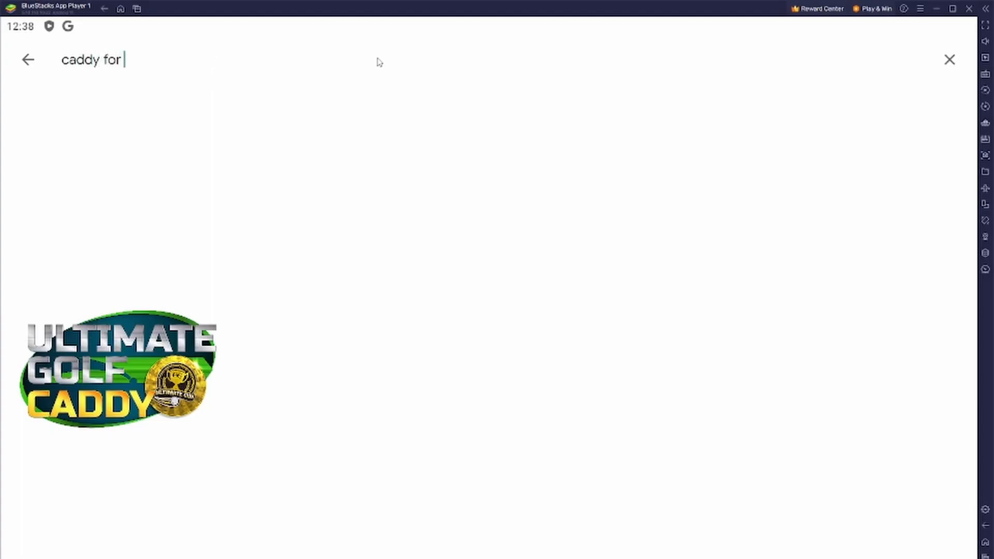
text(ug)
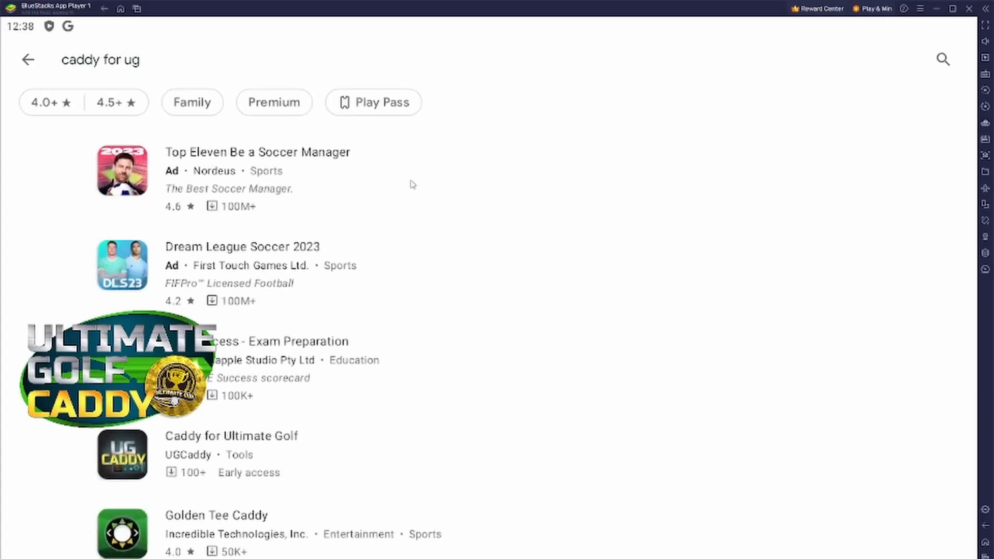
mouse_move(137, 448)
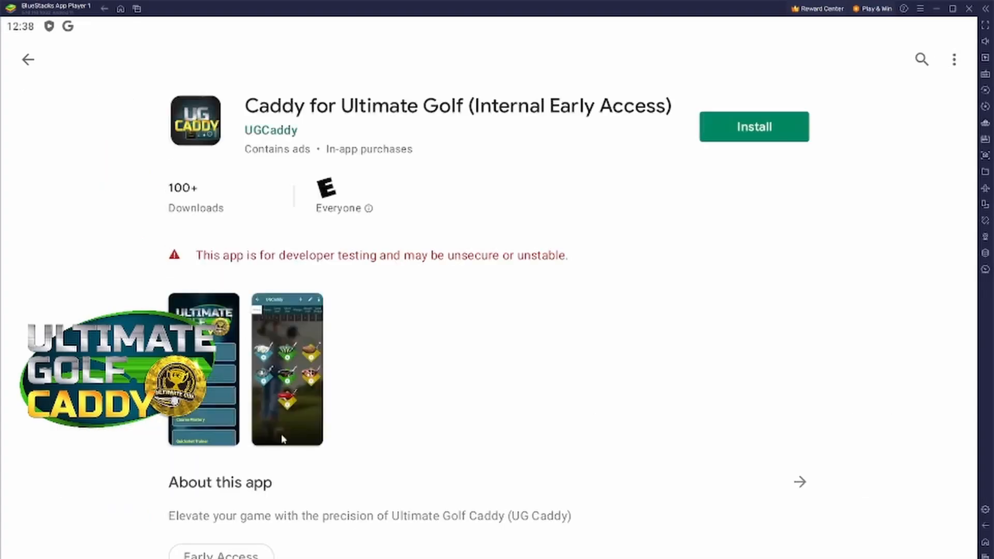
click(753, 127)
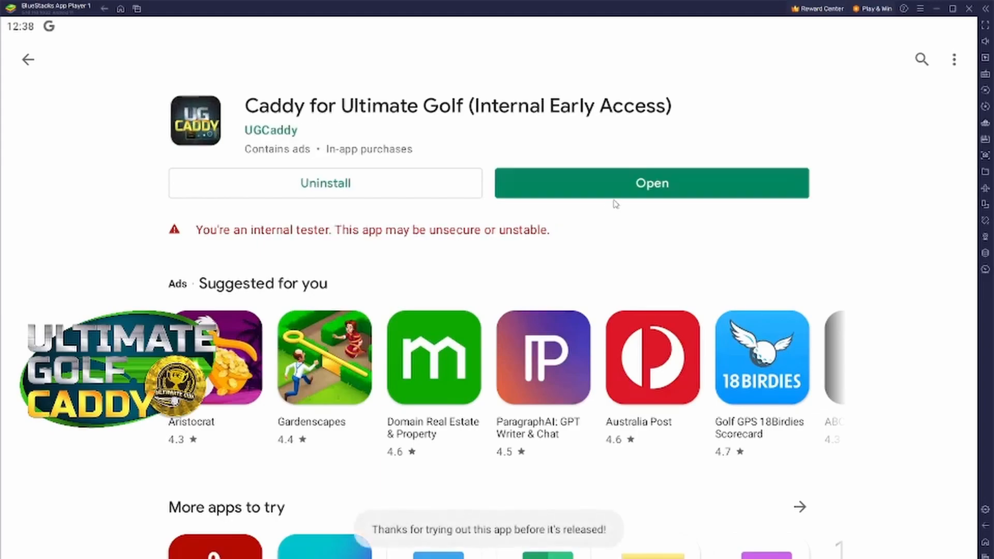
Launch the newly installed Caddy for Ultimate Golf app from its store page
click(652, 183)
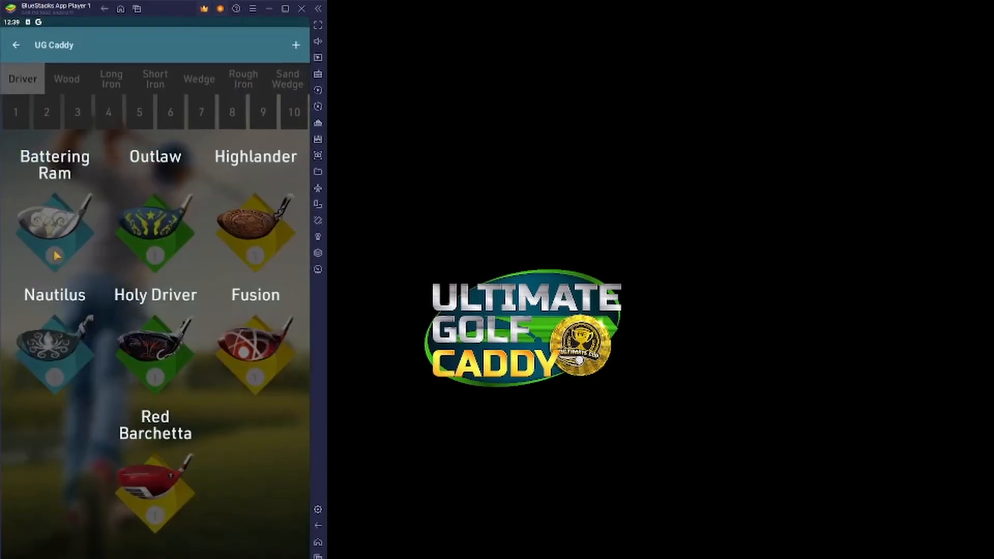
Create a new bag named 'Bandit' with Red Barchetta as its driver
click(295, 44)
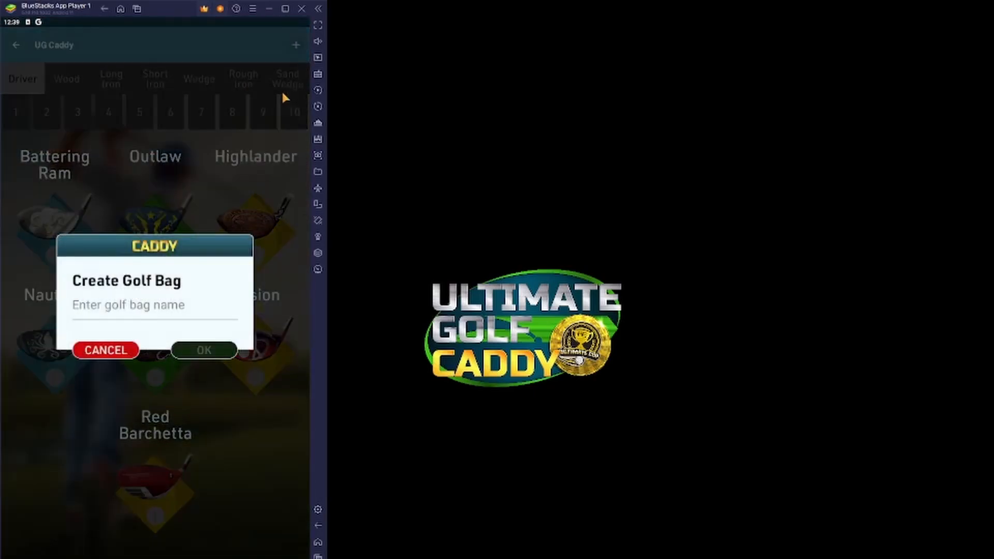
text(Bandit)
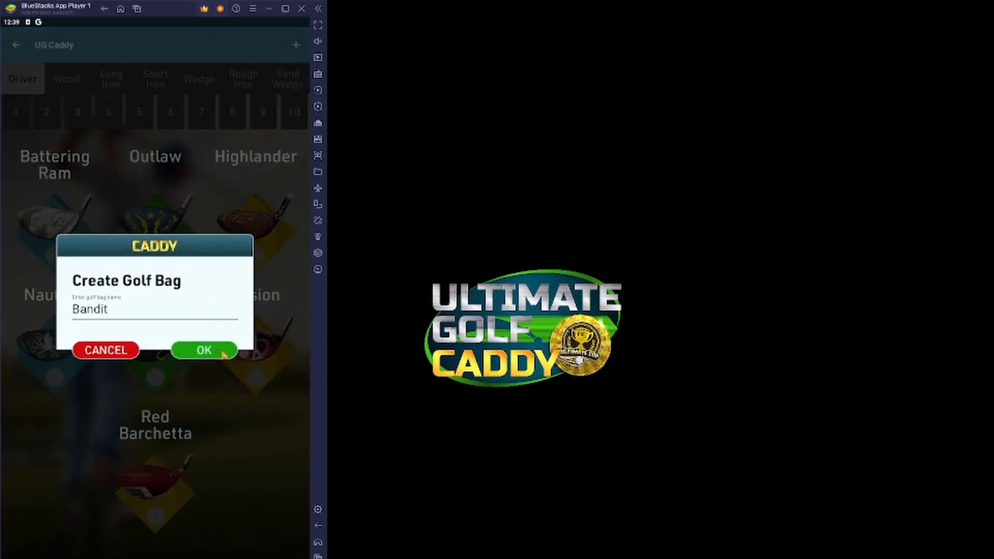
click(202, 351)
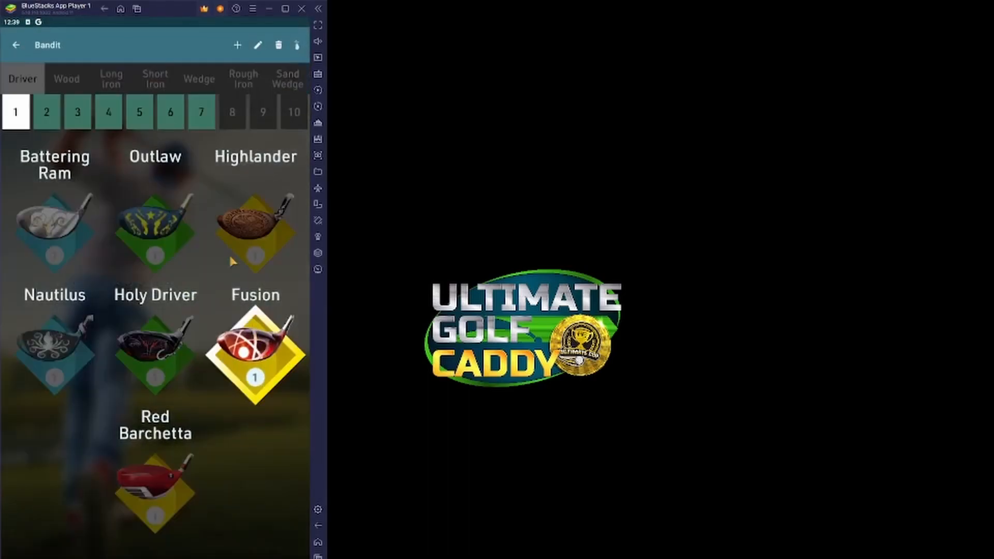
click(232, 112)
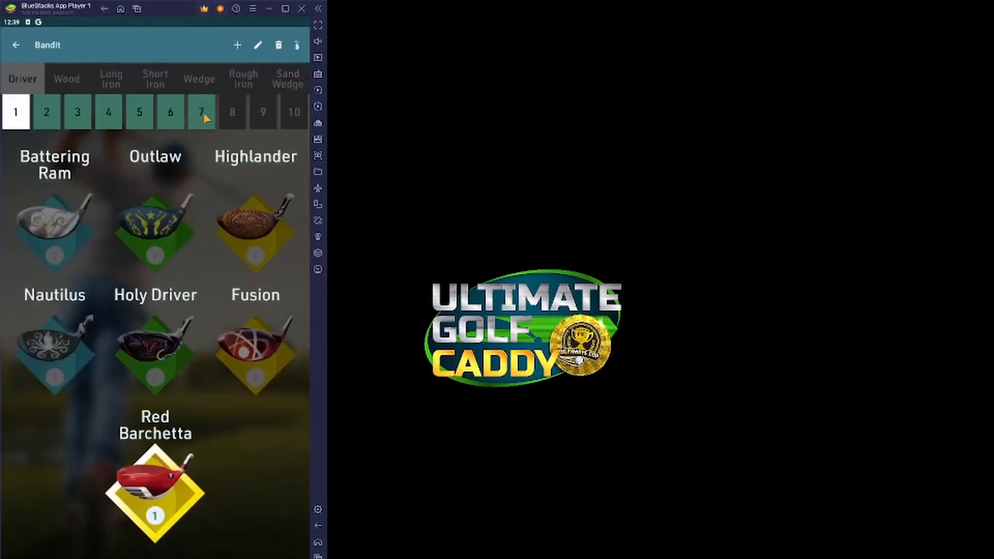
Browse the bag's Wood, Short Iron, Wedge and Rough Iron club categories and return to the menu
click(66, 79)
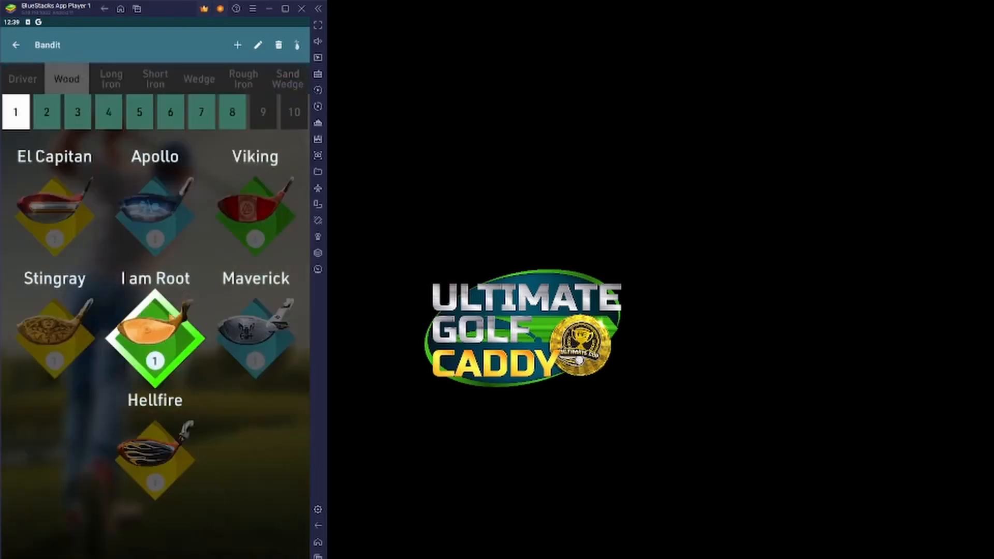
click(111, 77)
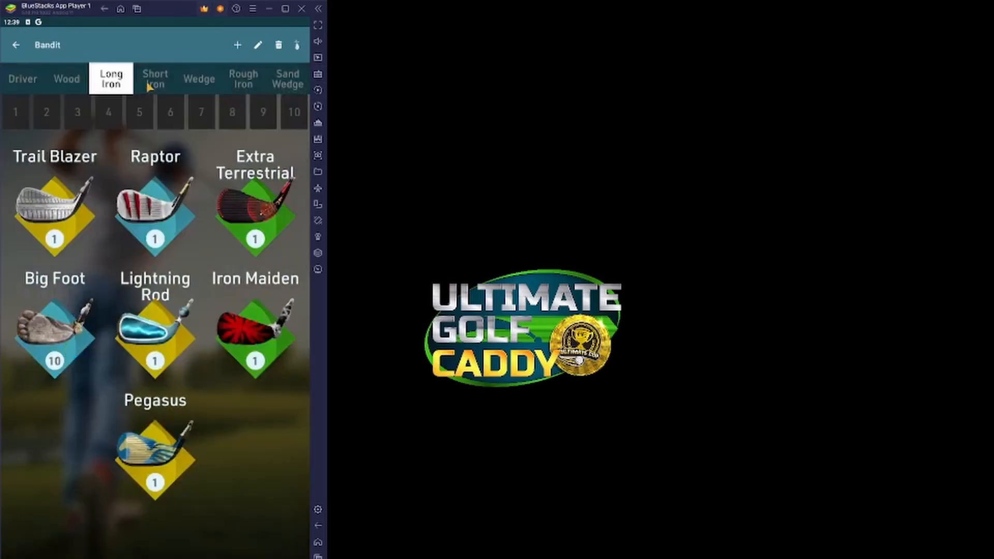
click(155, 79)
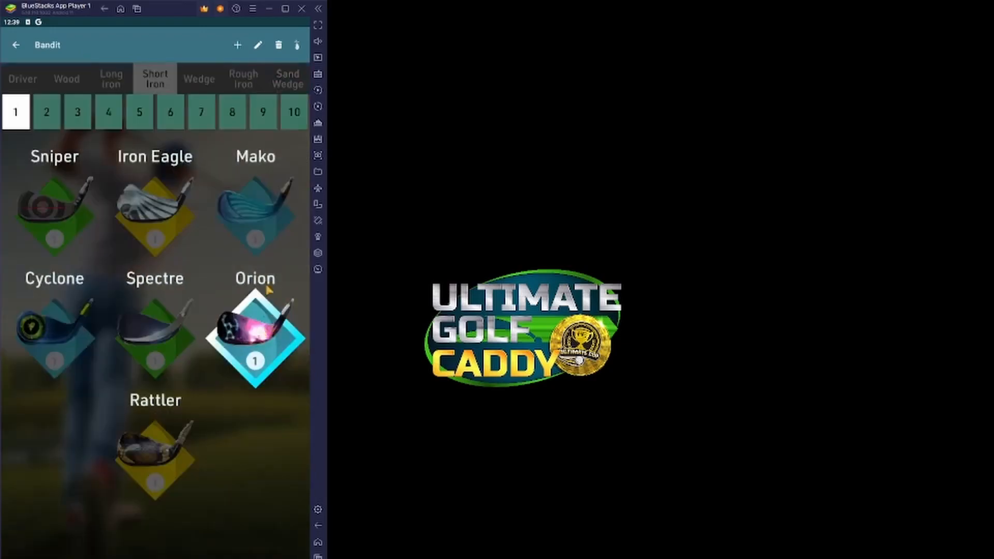
click(199, 78)
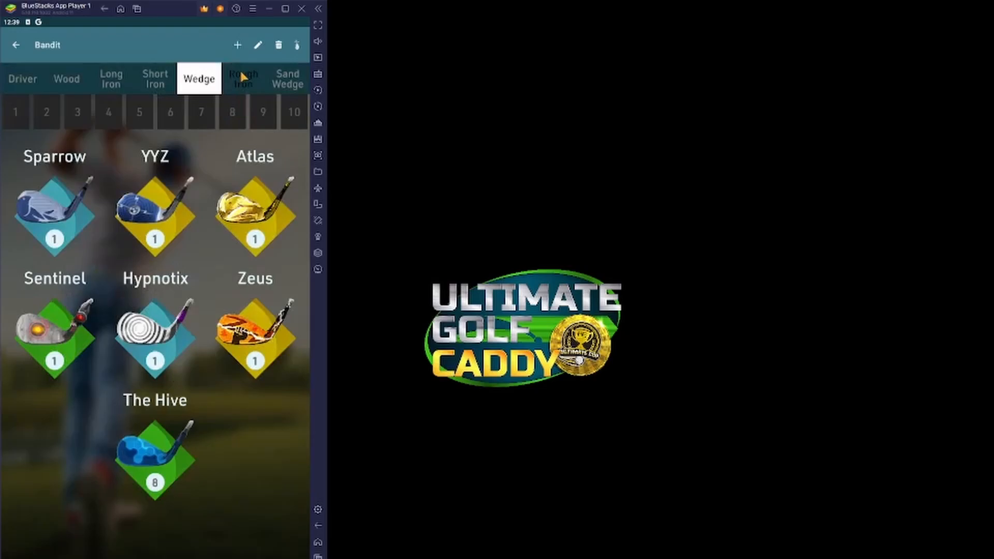
click(242, 78)
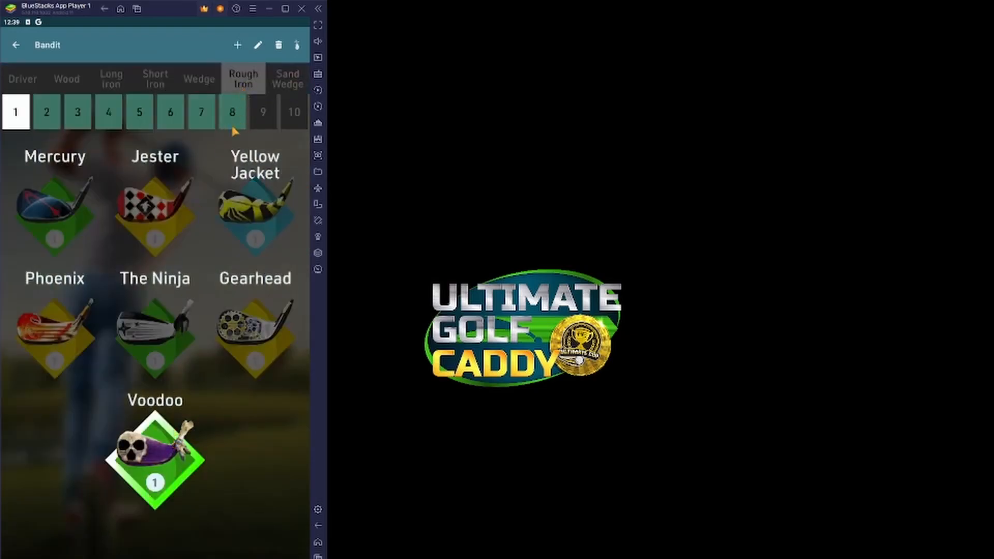
click(287, 78)
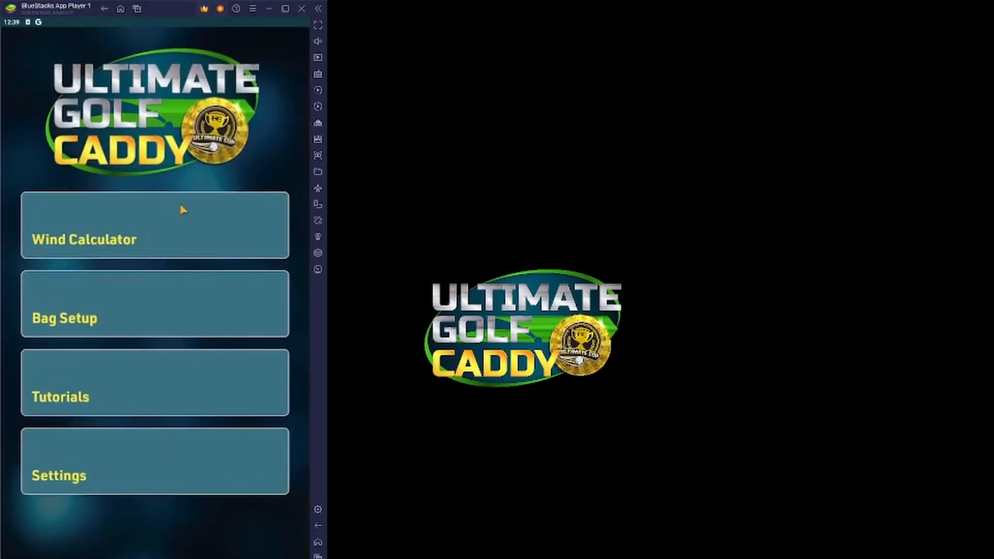
mouse_move(189, 233)
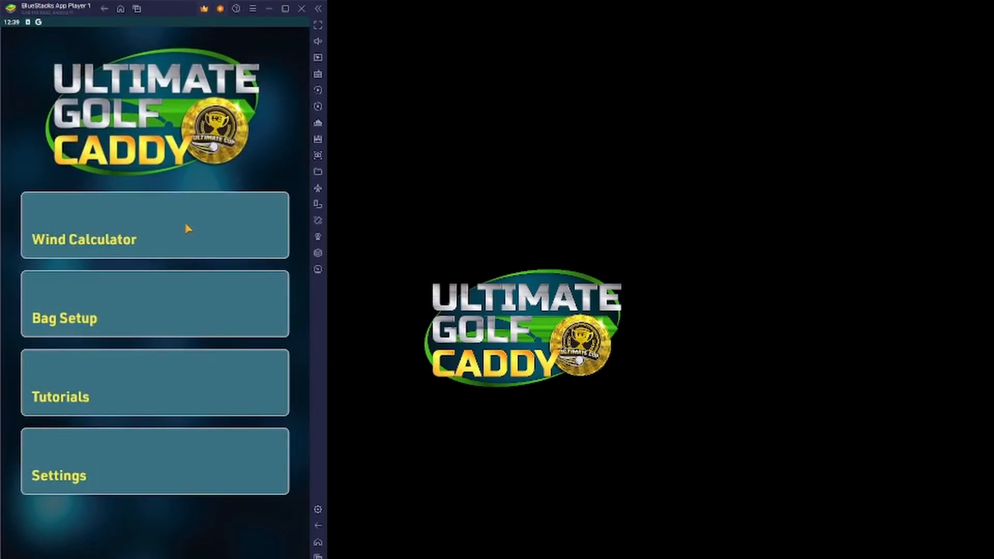
mouse_move(189, 223)
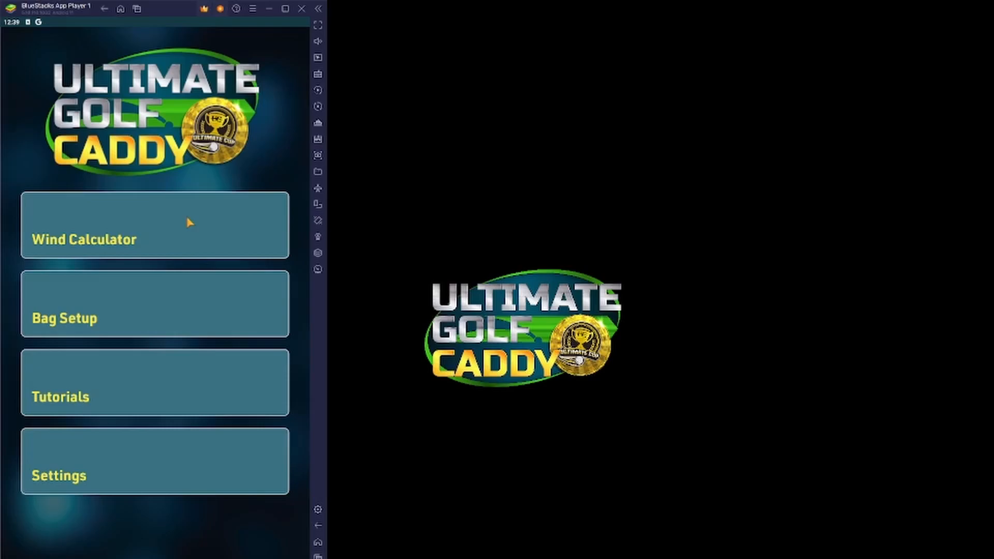
mouse_move(194, 227)
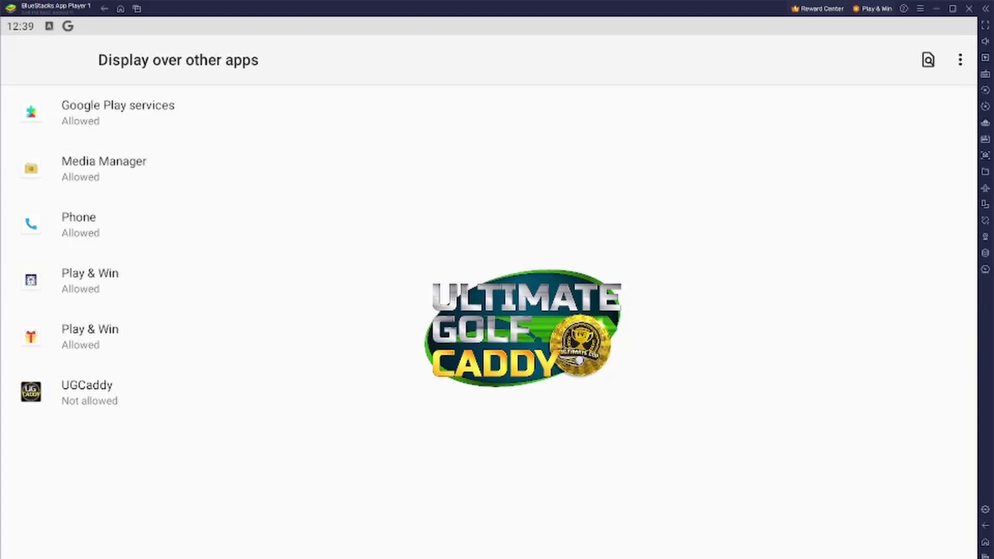
mouse_move(406, 367)
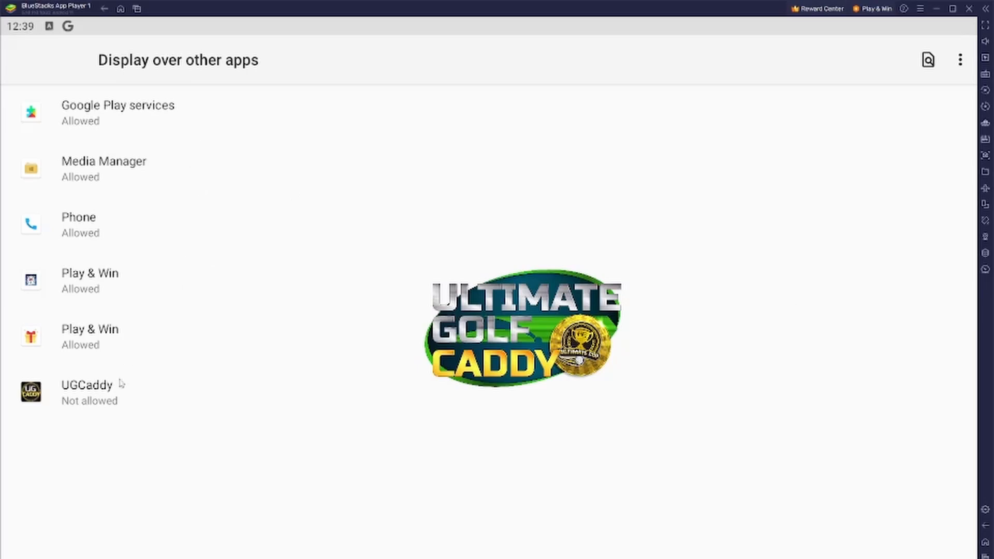
Switch on UGCaddy's 'Allow display over other apps' permission
click(87, 385)
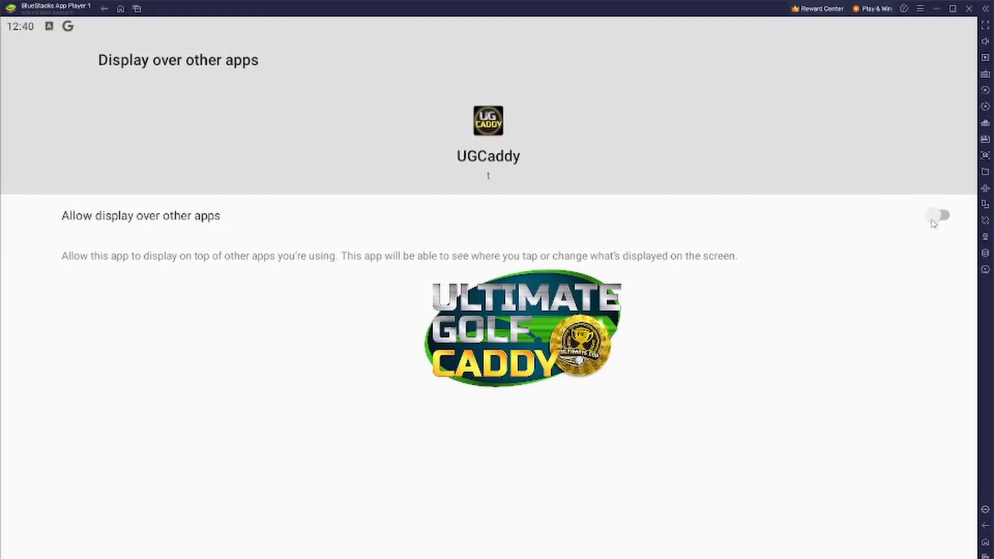
mouse_move(931, 225)
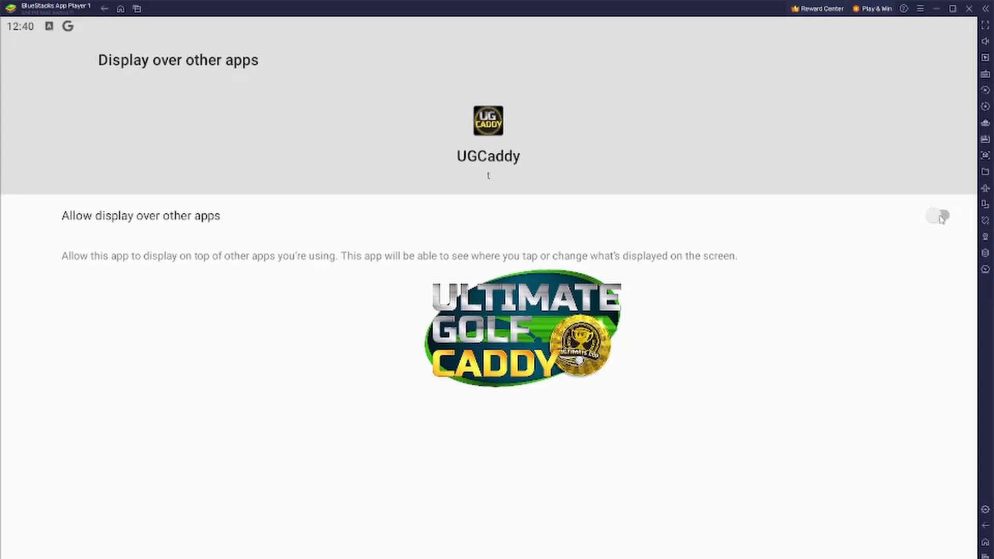
click(941, 215)
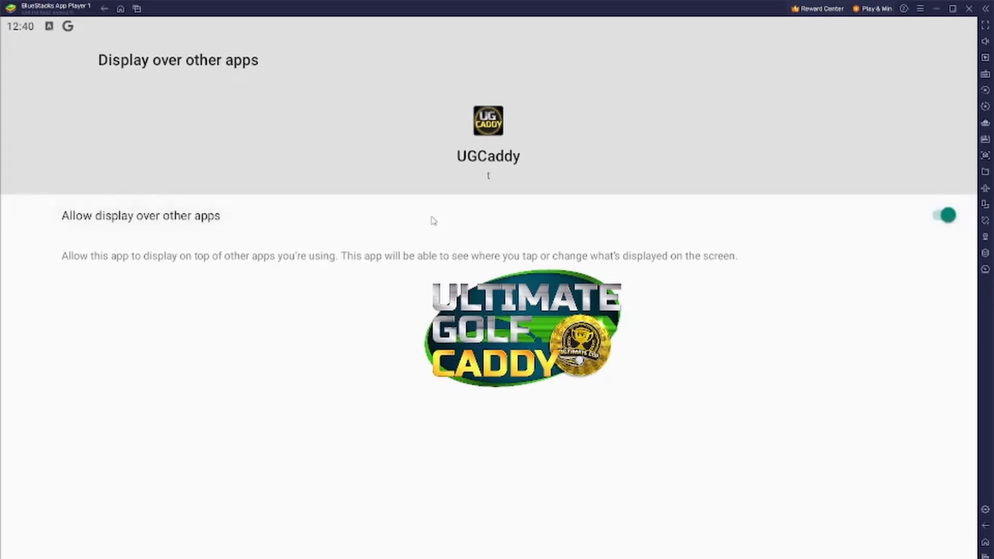
mouse_move(250, 138)
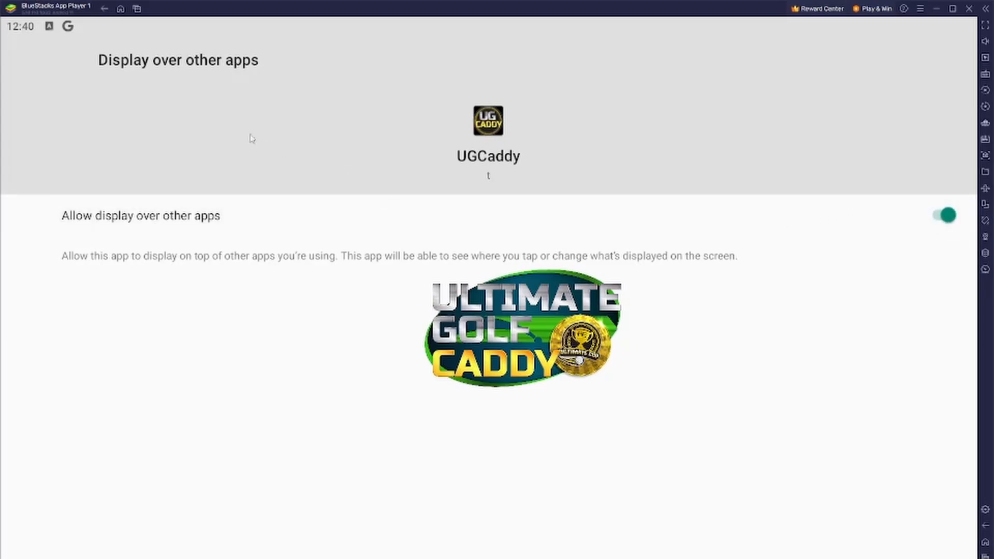
mouse_move(108, 25)
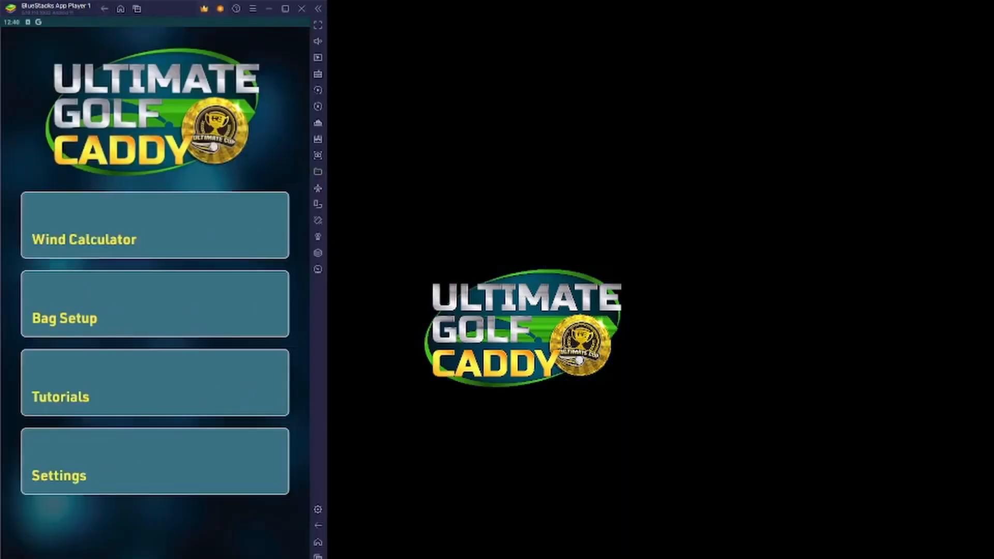
mouse_move(188, 343)
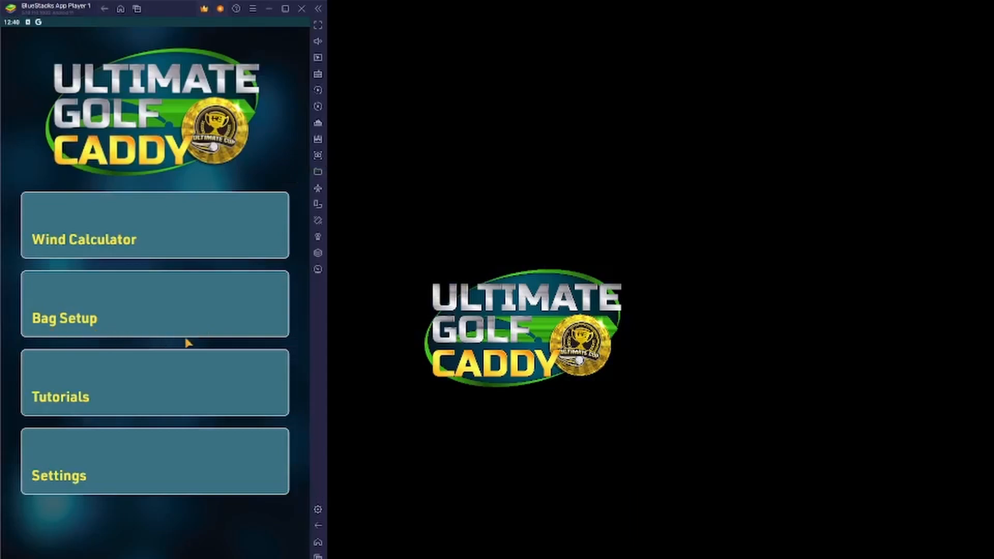
mouse_move(177, 245)
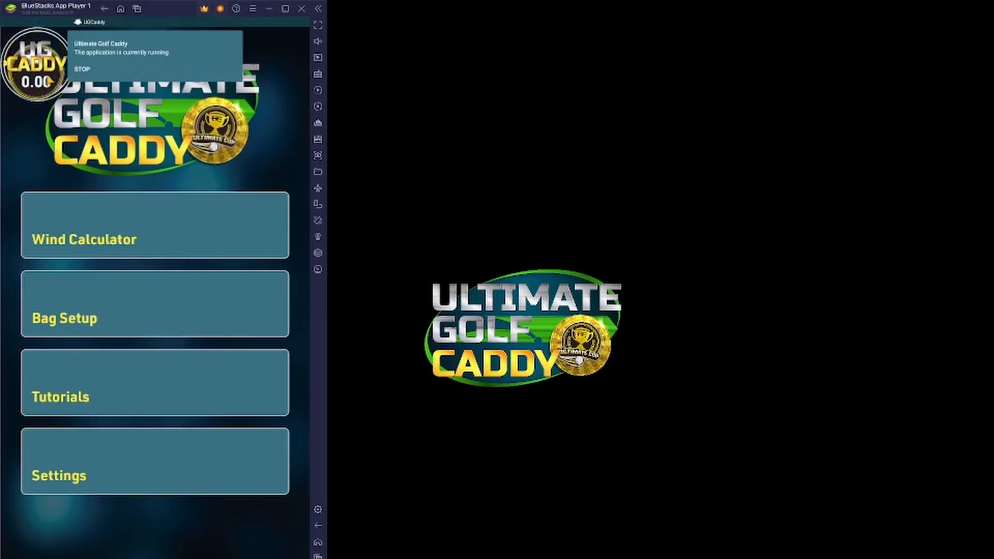
Expand the floating overlay, choose Calculator input and confirm wind values of 5.0 for a 4.08 reading
click(33, 66)
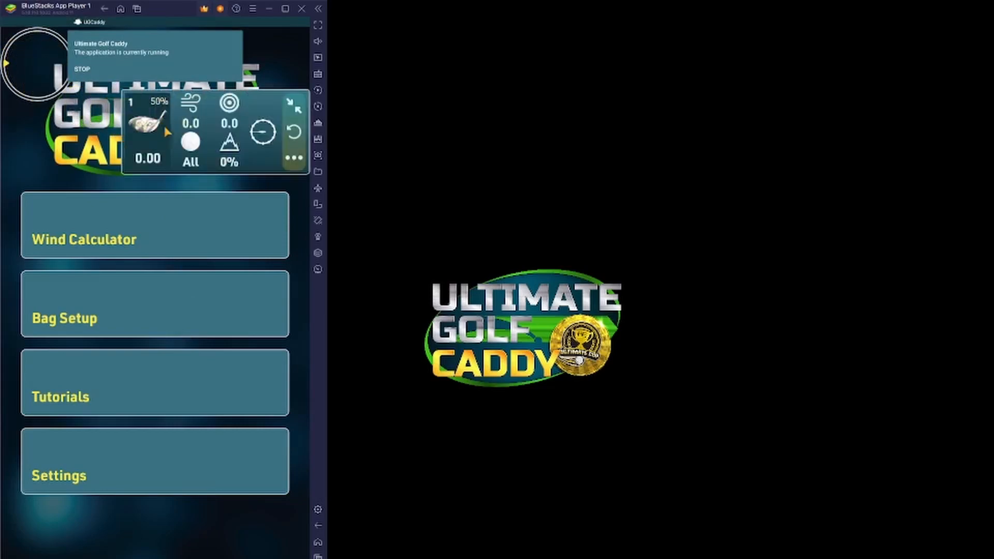
click(294, 157)
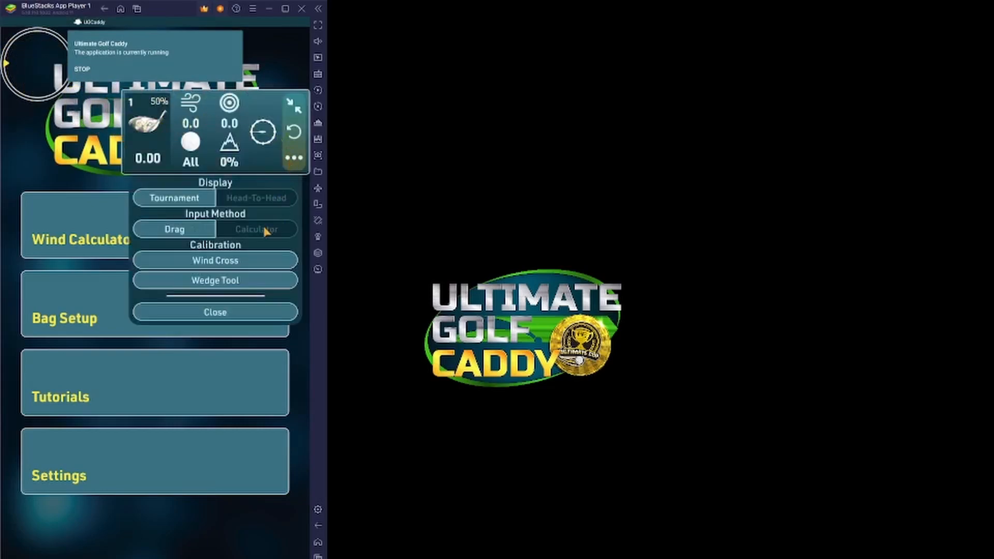
click(256, 229)
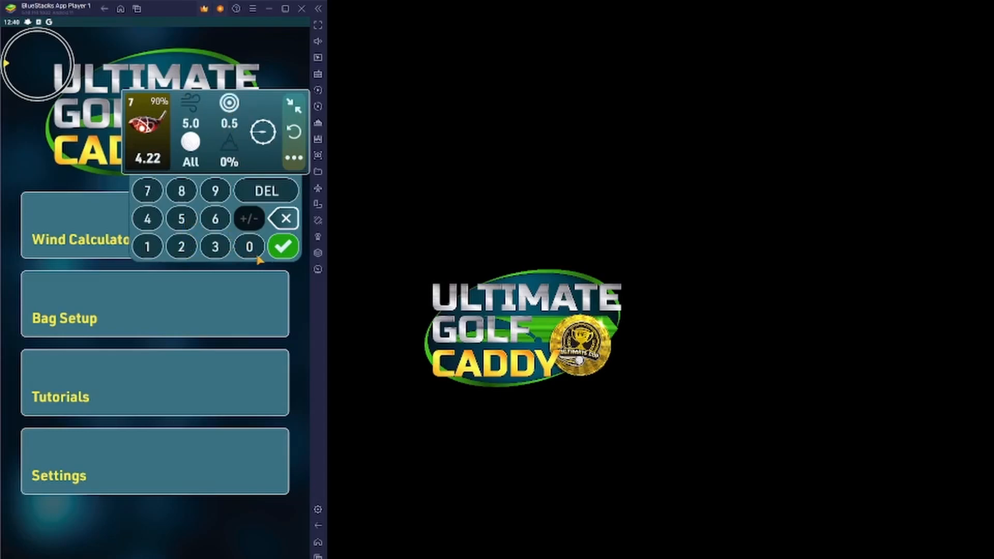
click(283, 247)
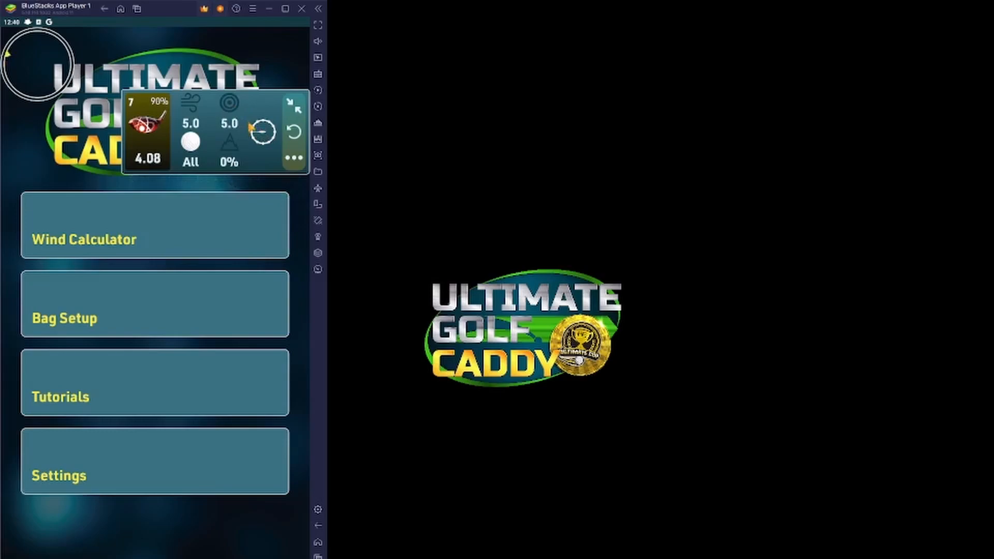